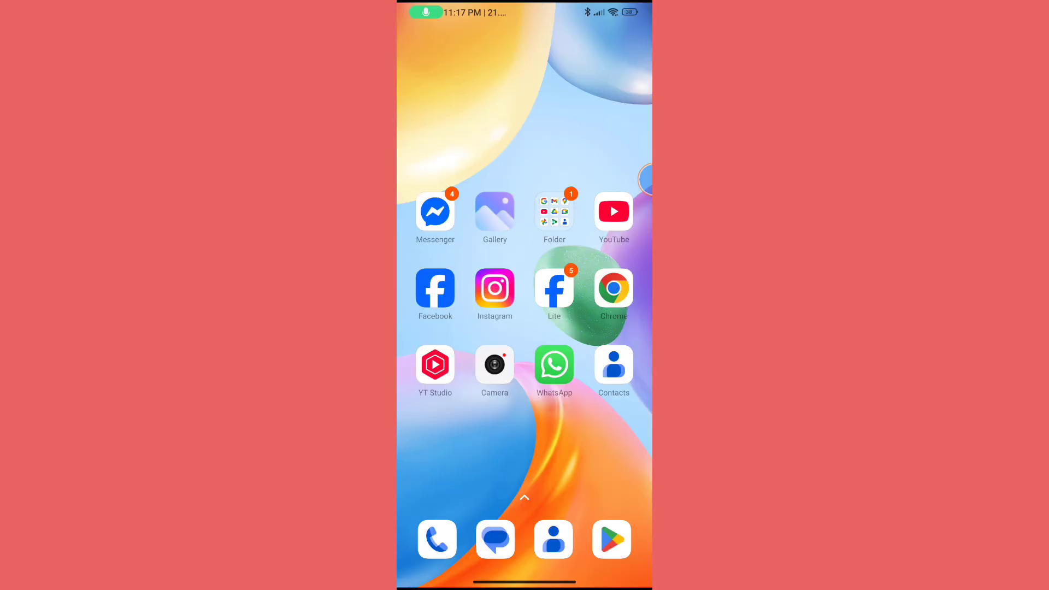
- Launch Google Play Store from the home-screen dock
click(610, 539)
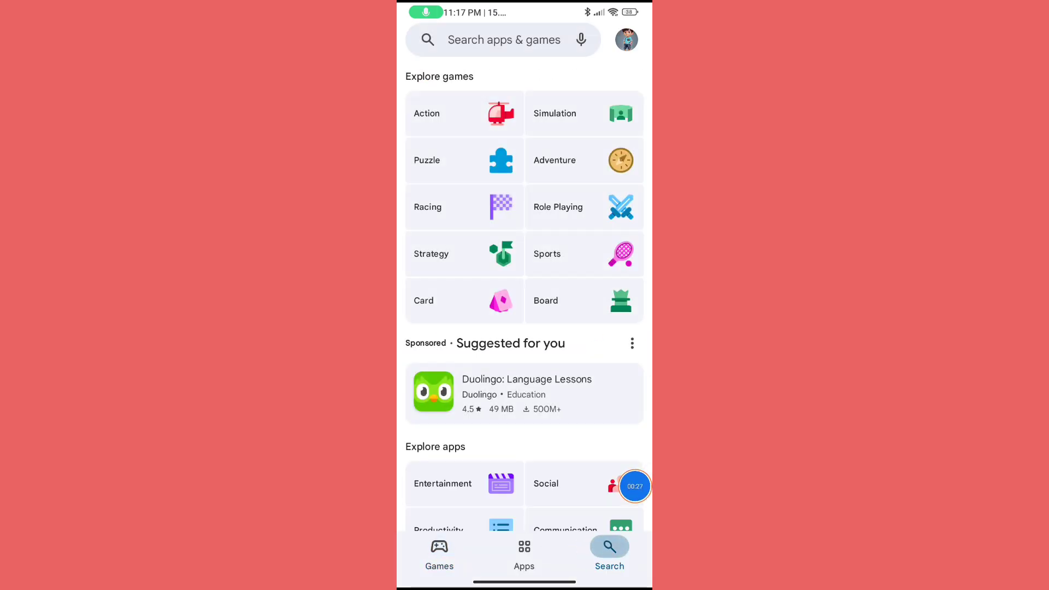
- Rerun the recent 'google play games' search, view the installed app, then return home
click(502, 39)
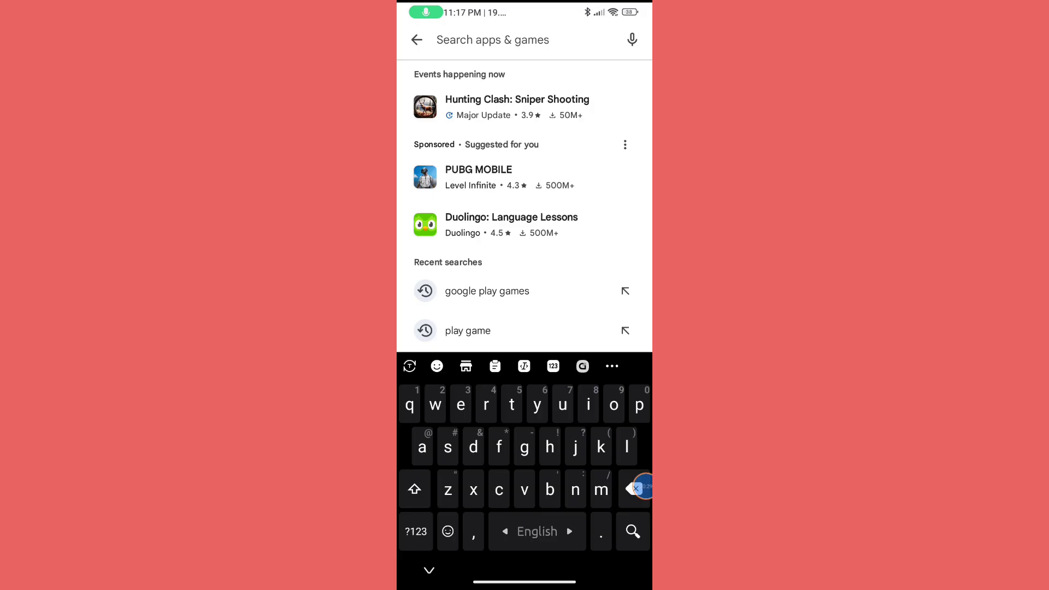
click(487, 291)
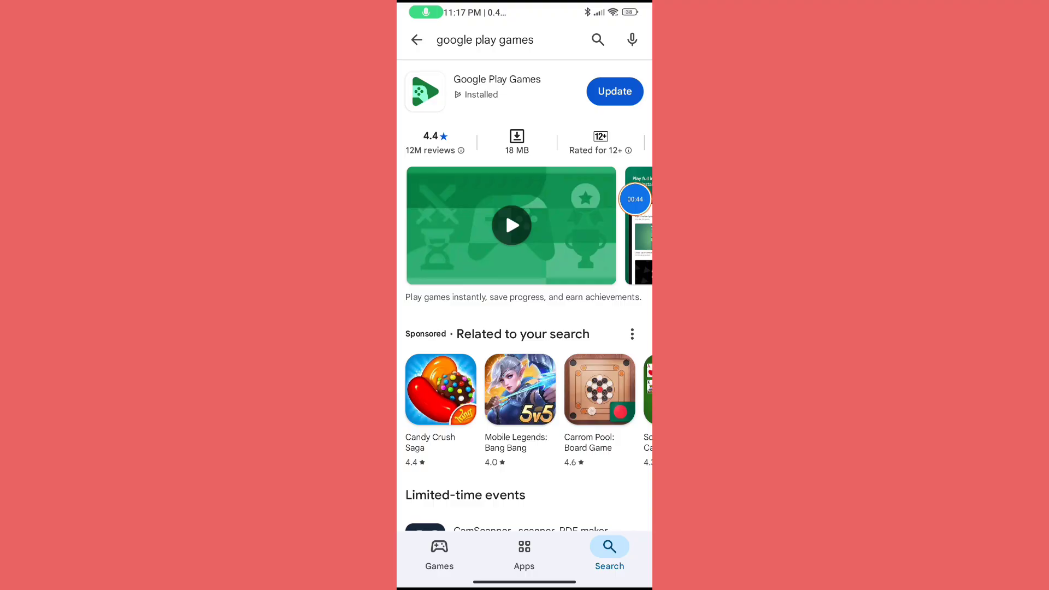
key(home)
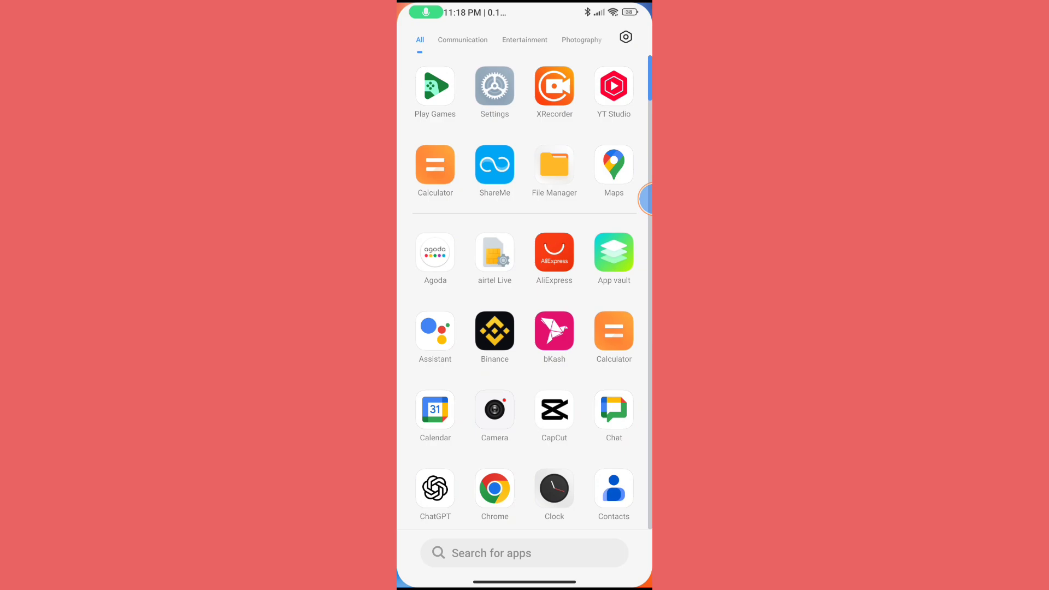
- Go into Settings and scroll down toward the Apps section
click(494, 87)
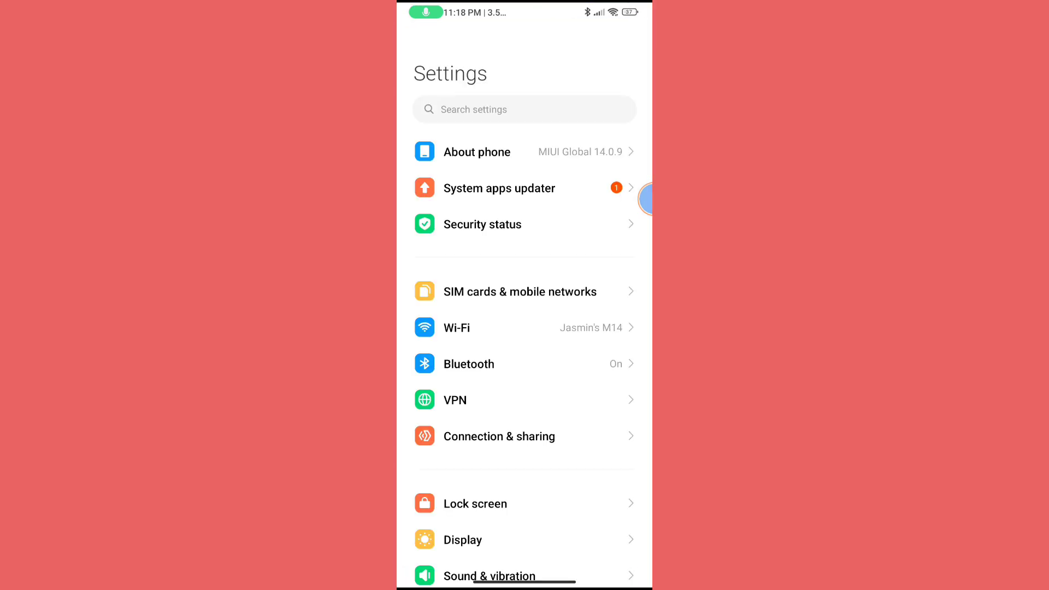
scroll(down, 3)
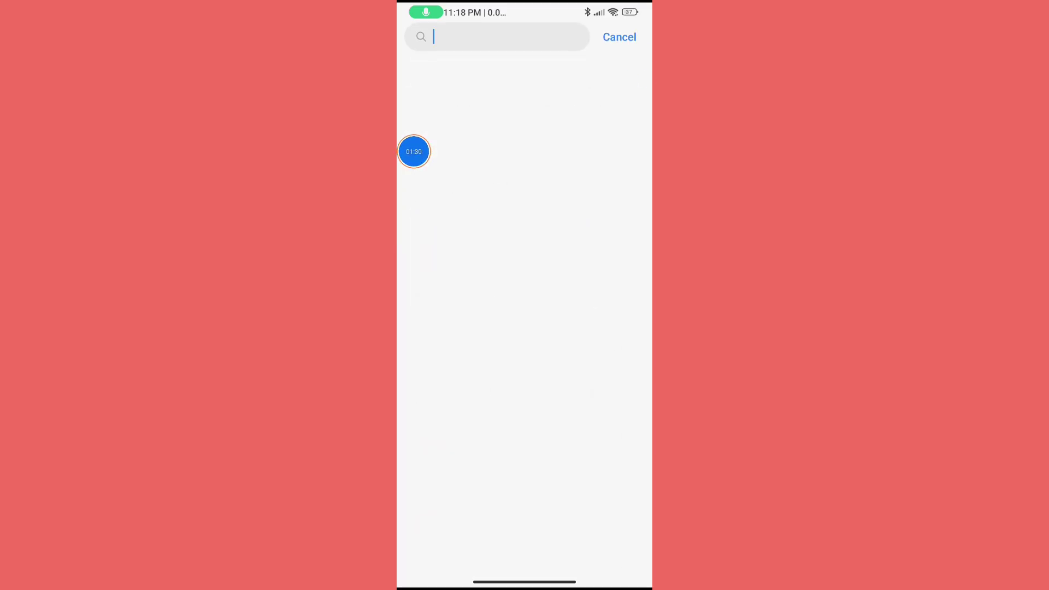
- Search 'Google play', reach Google Play Games' app info and its Storage page (6.53 MB cache)
text(gle play)
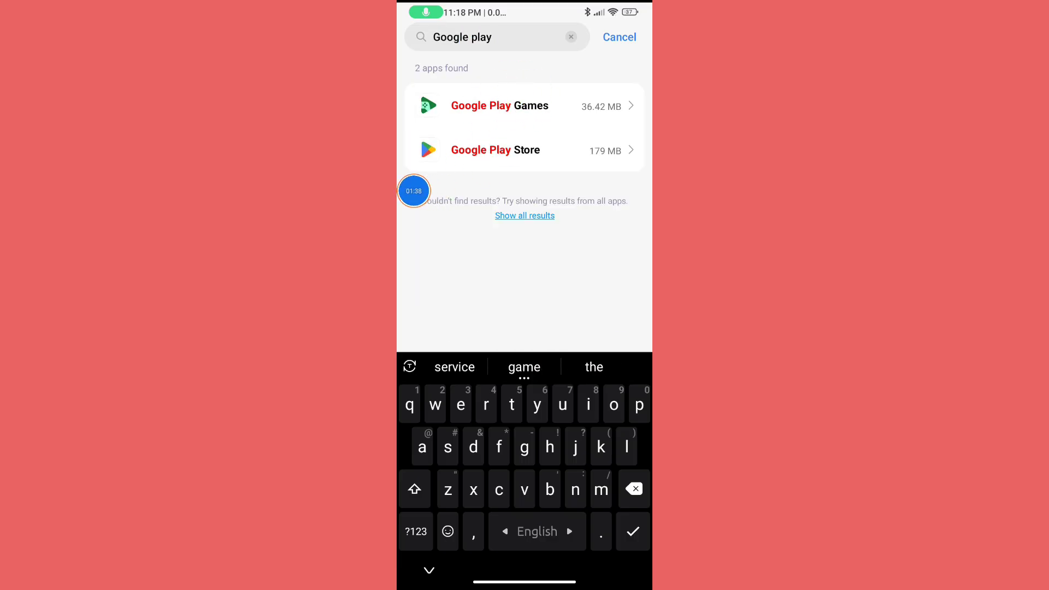
click(500, 106)
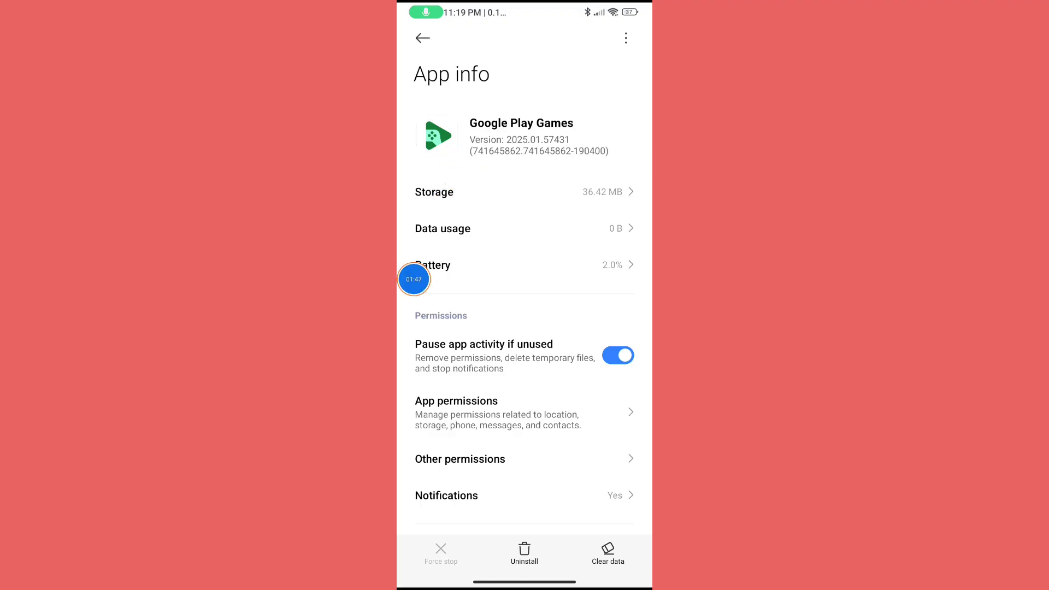
click(525, 192)
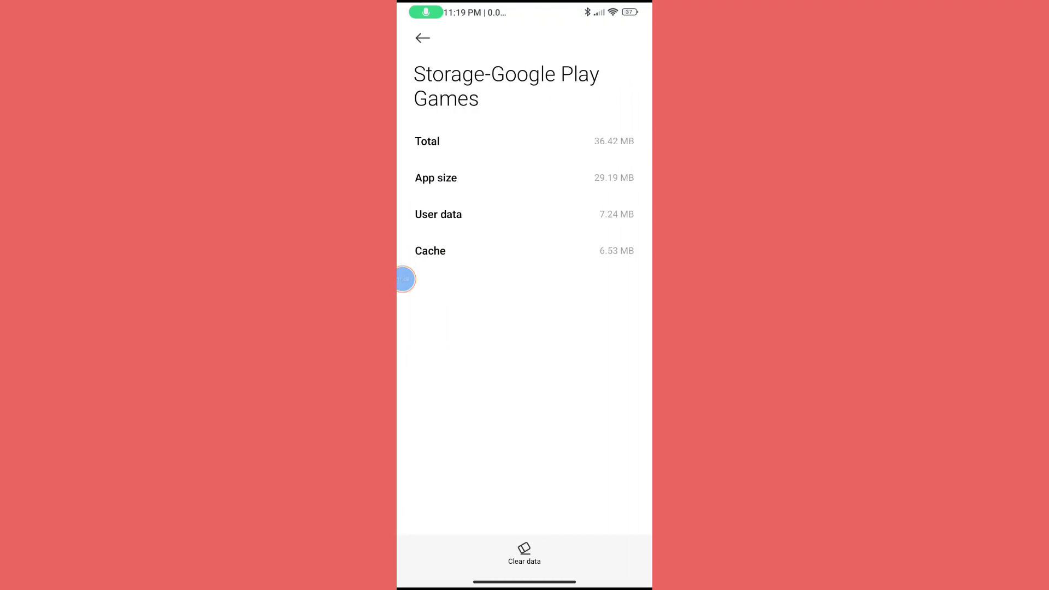
- Clear all of Google Play Games' data, confirming the Delete all data? prompt
click(523, 555)
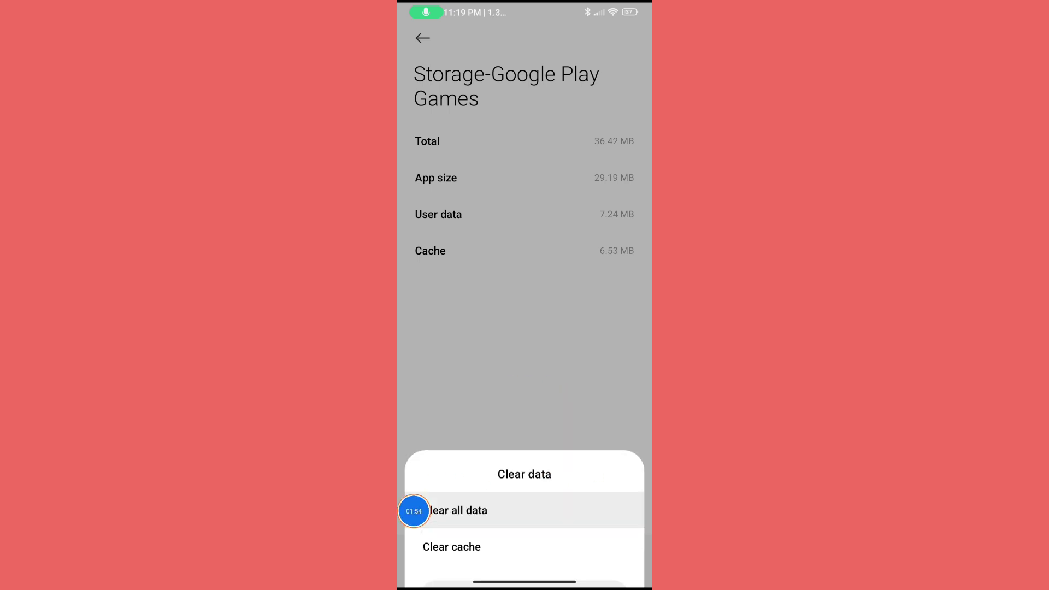
click(458, 510)
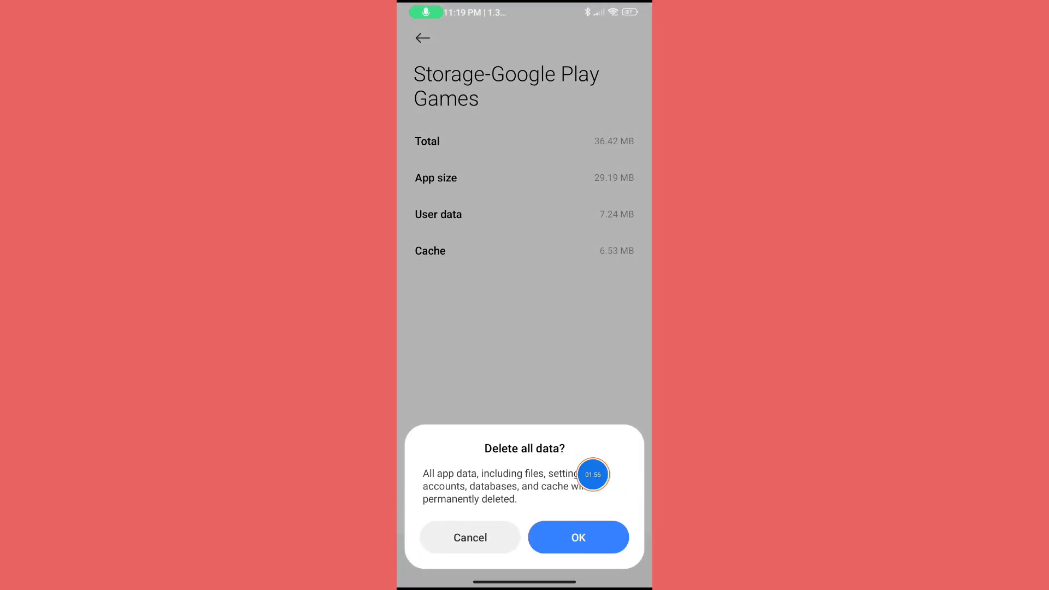
click(578, 537)
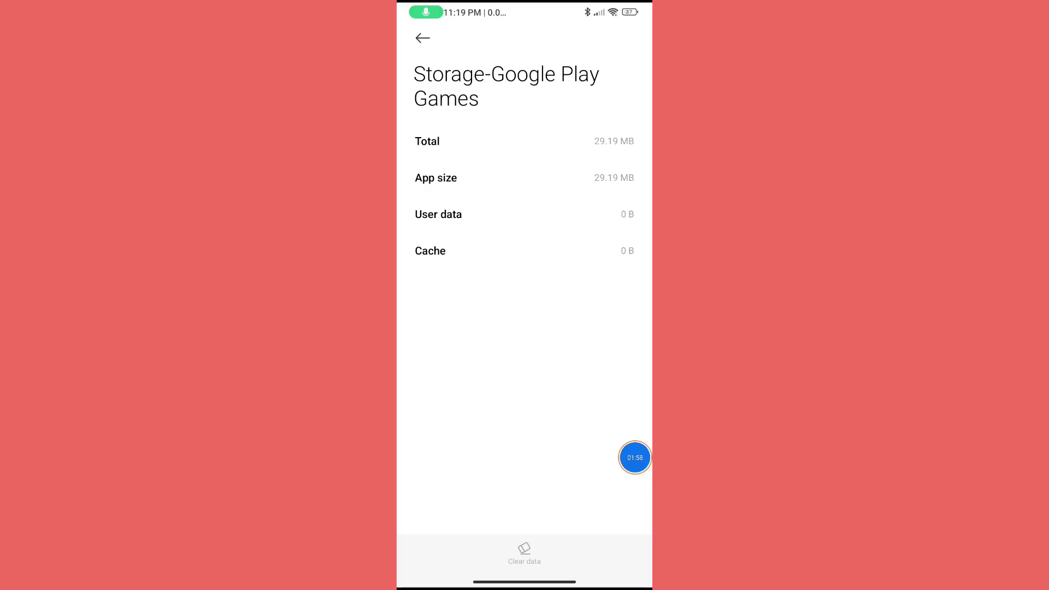